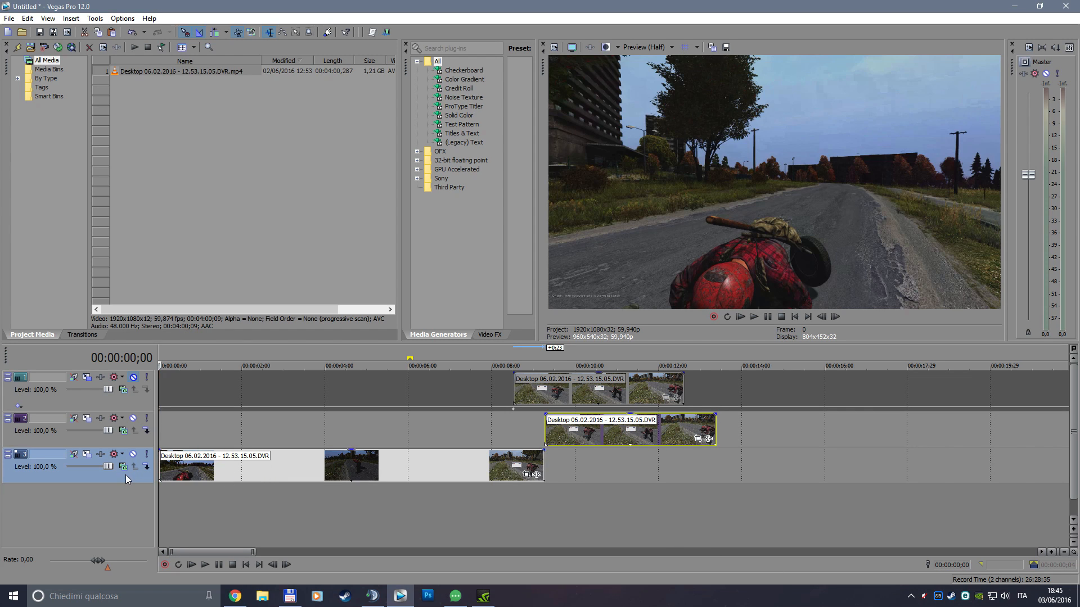
pyautogui.moveTo(213, 519)
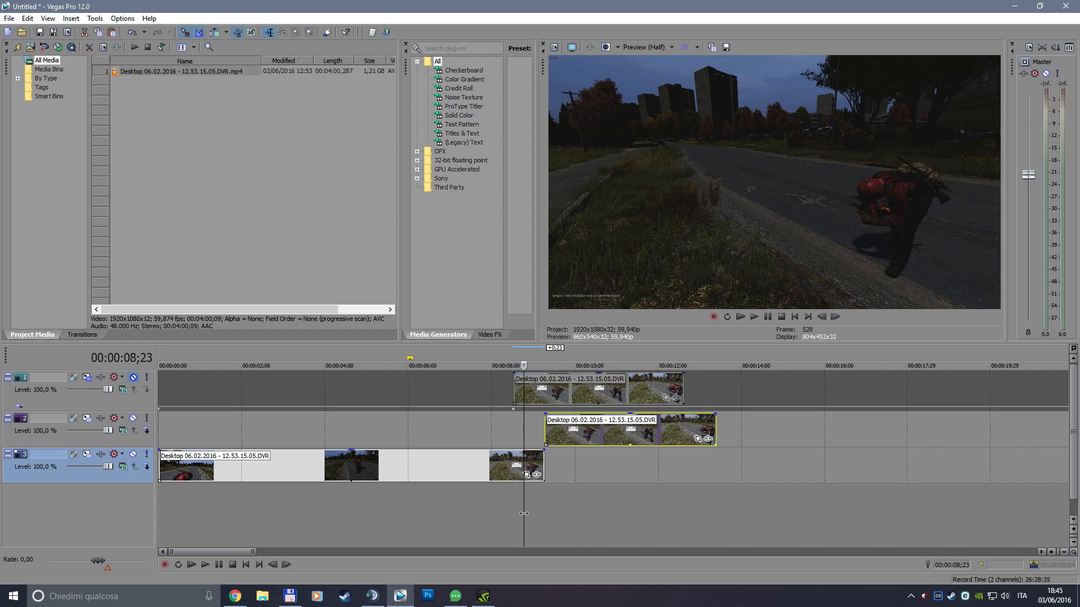
# Scrub the timeline between dark and bright stretches of the gameplay footage
pyautogui.click(355, 365)
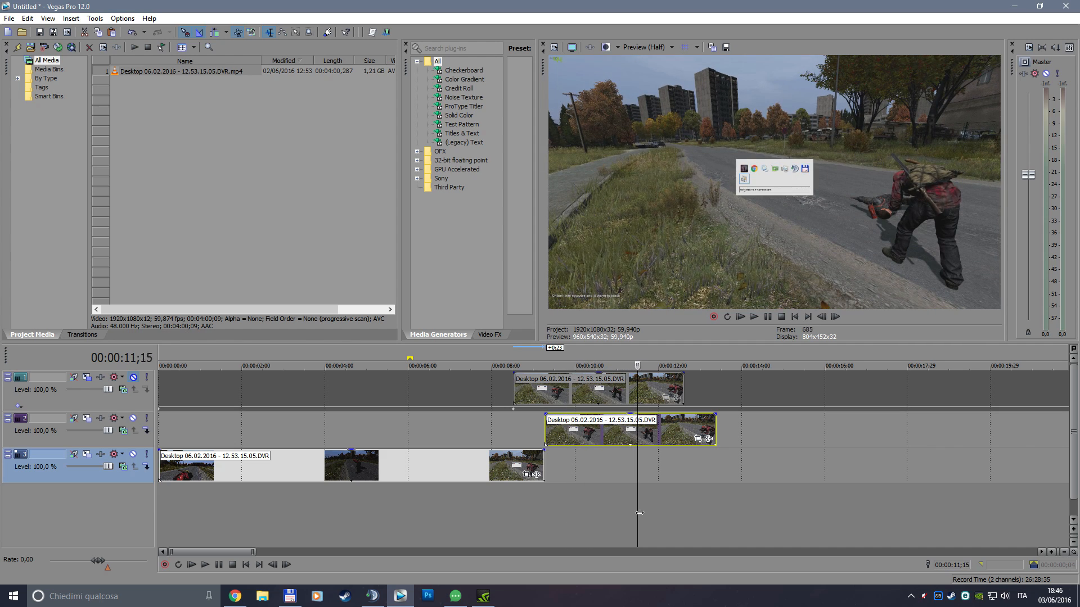
pyautogui.click(562, 365)
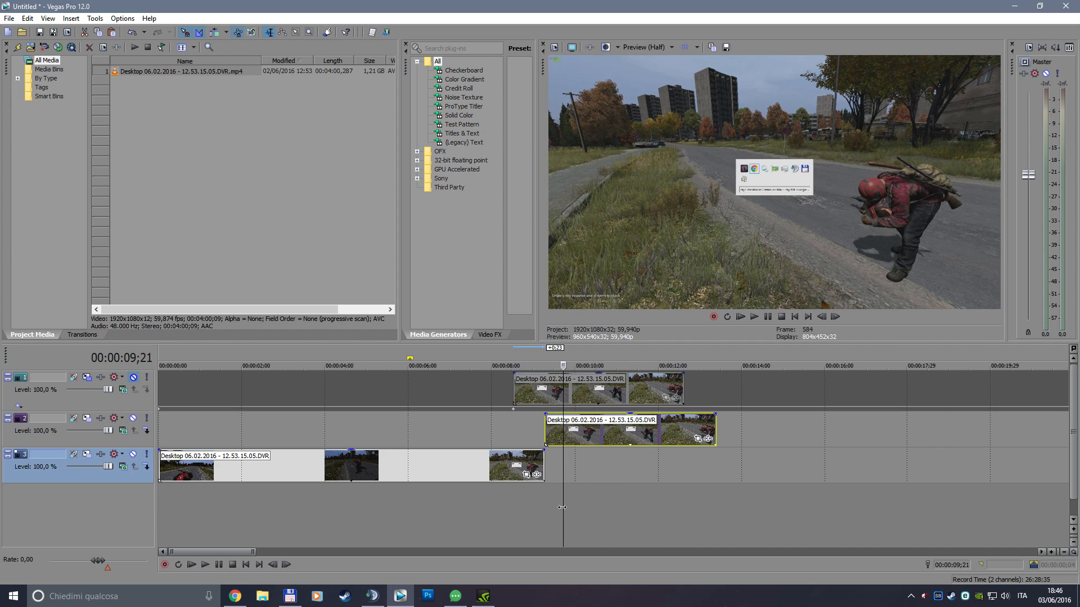
pyautogui.click(513, 366)
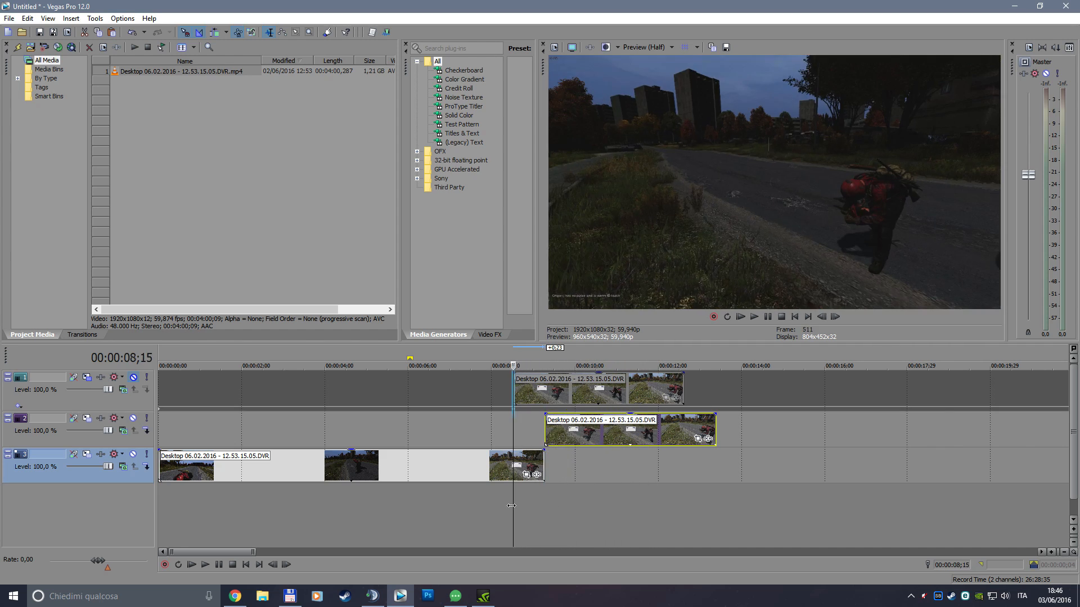
pyautogui.click(324, 366)
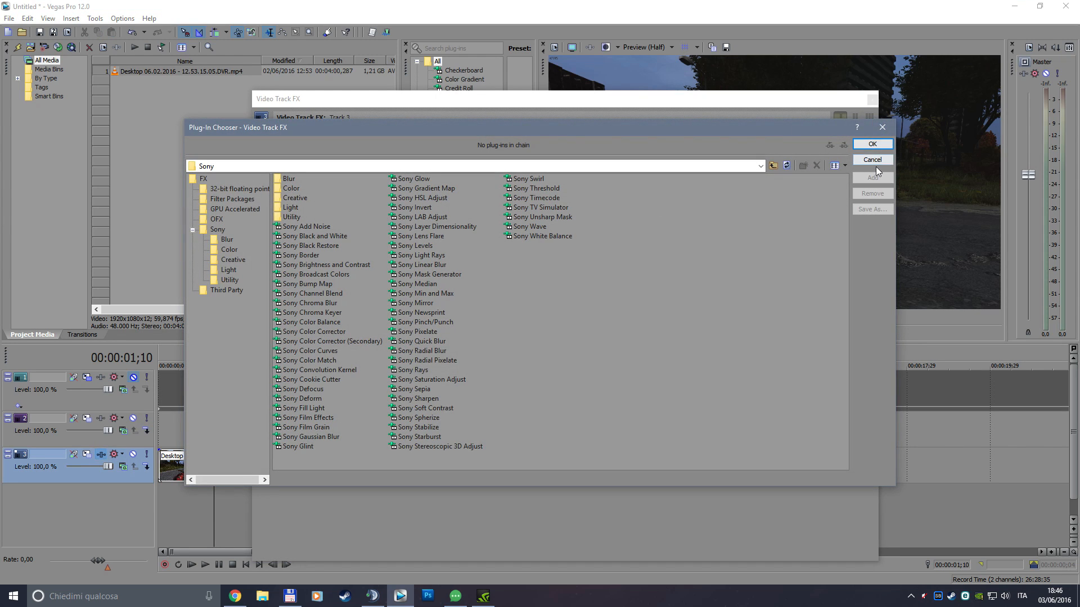
# Add Sony Levels from the Sony folder to Track 3's video FX chain
pyautogui.click(871, 159)
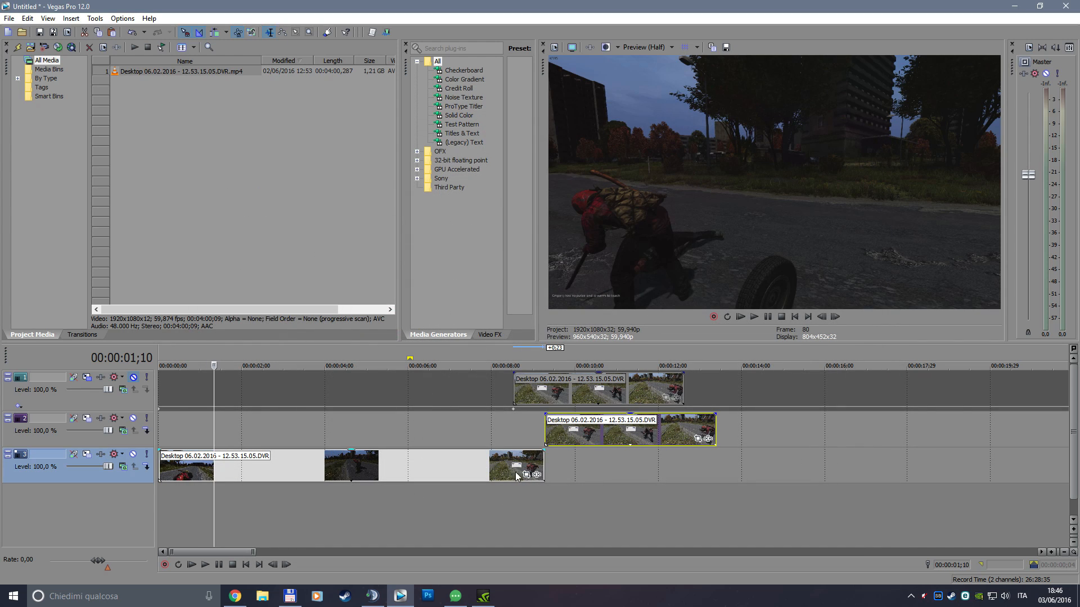
pyautogui.moveTo(162, 482)
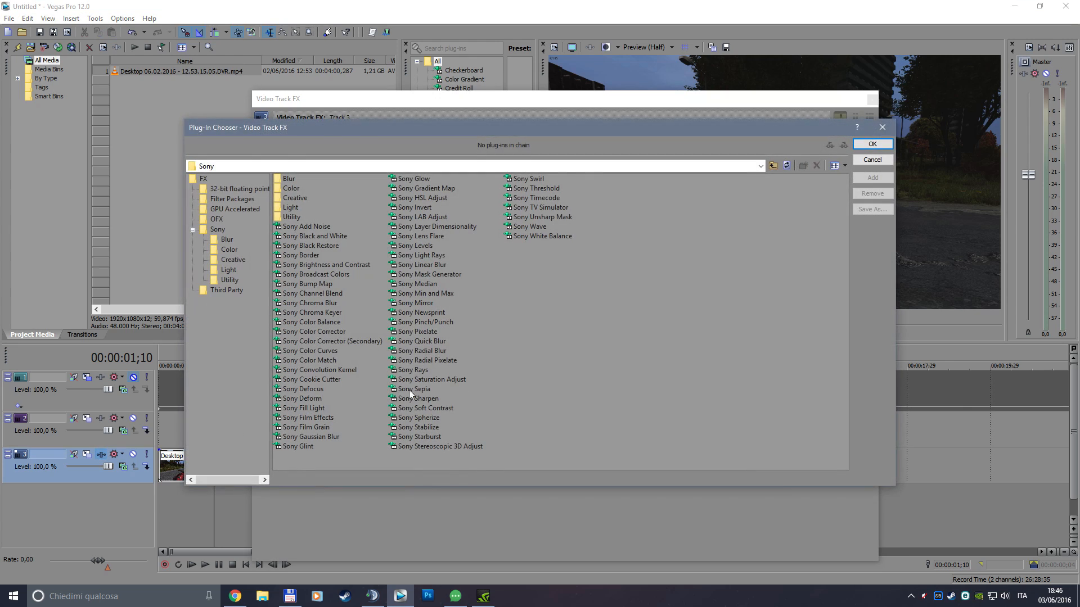
pyautogui.moveTo(421, 430)
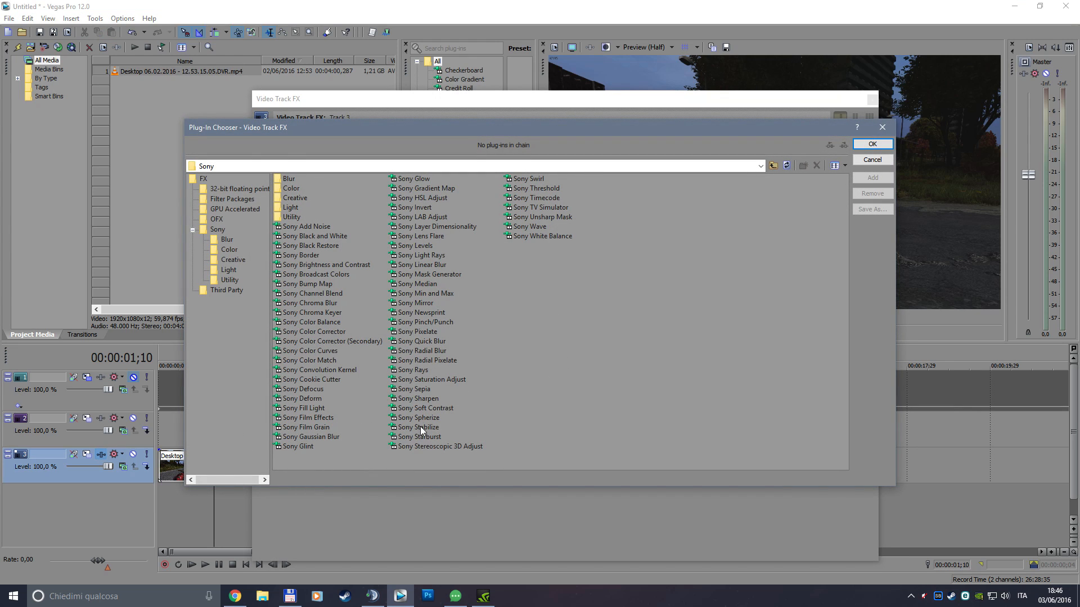
pyautogui.click(217, 229)
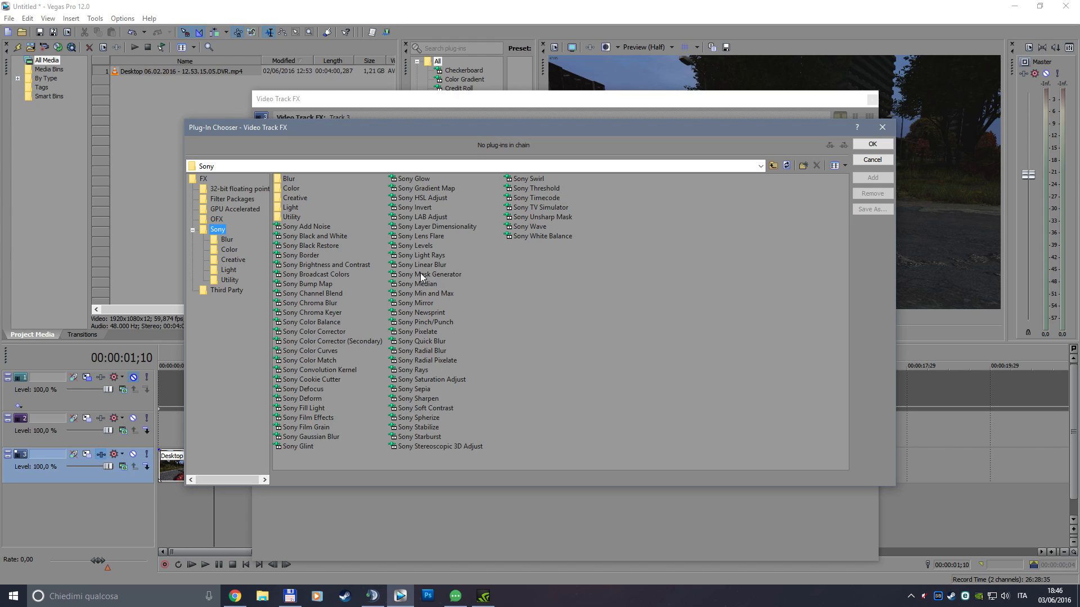
pyautogui.click(415, 245)
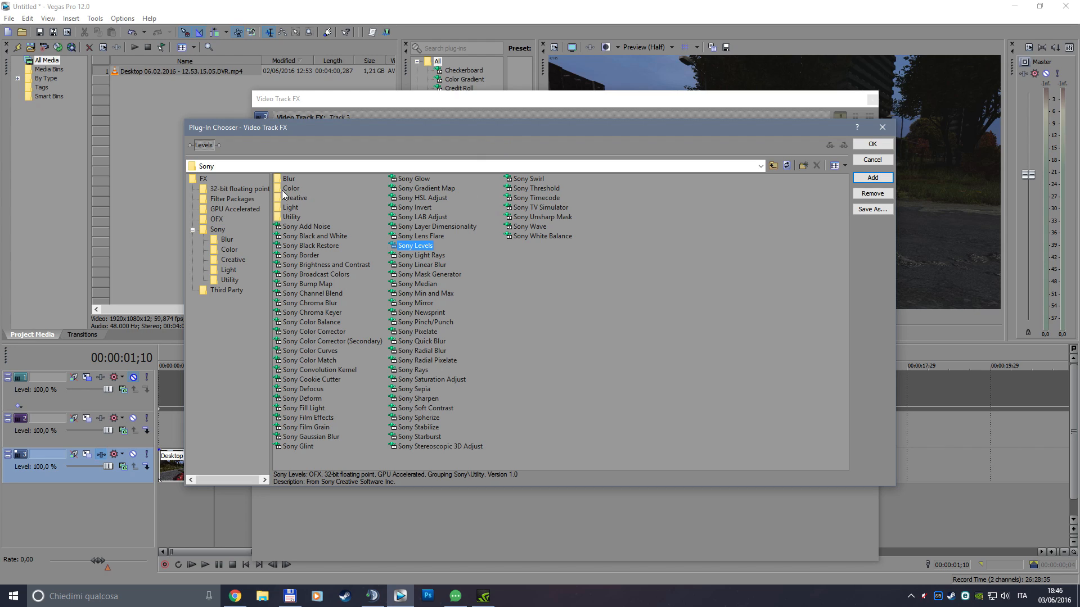
pyautogui.click(871, 144)
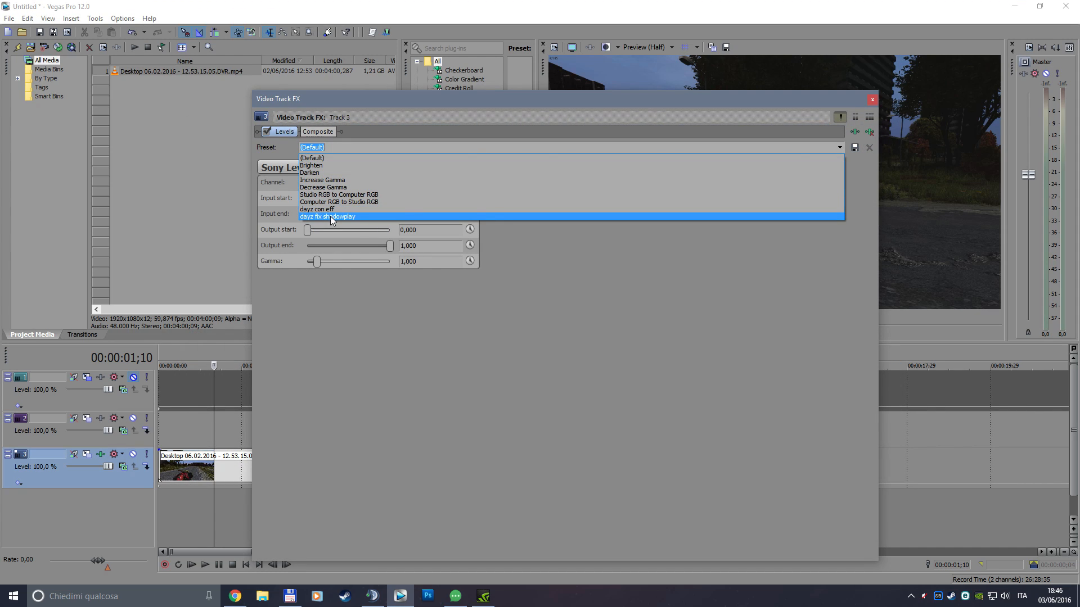
# Apply the 'dayz fix shadowplay' Levels preset, then close the chooser and Track FX window
pyautogui.click(328, 215)
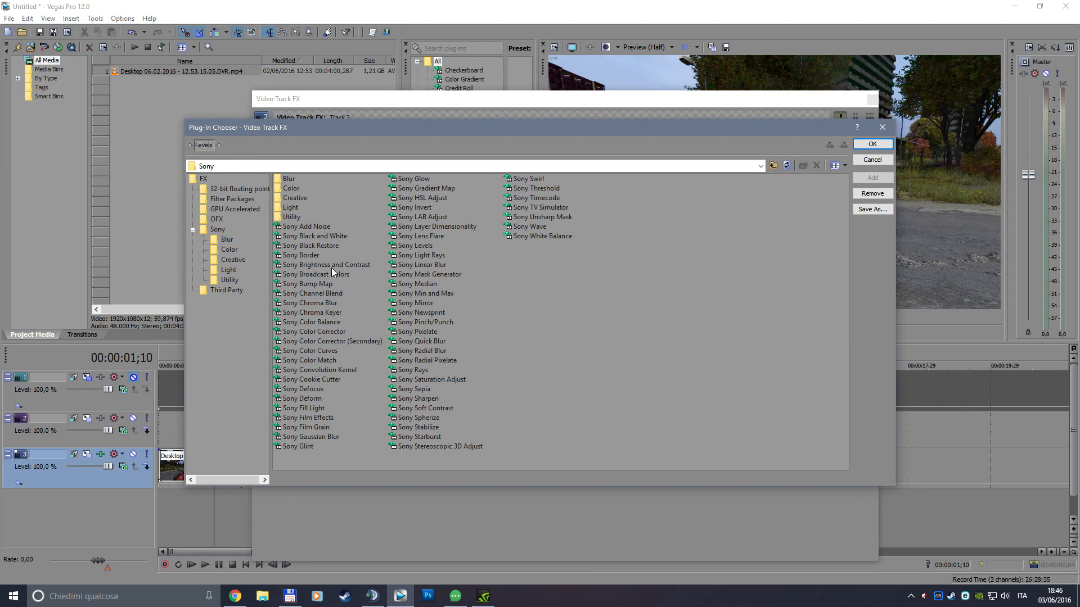
pyautogui.click(325, 265)
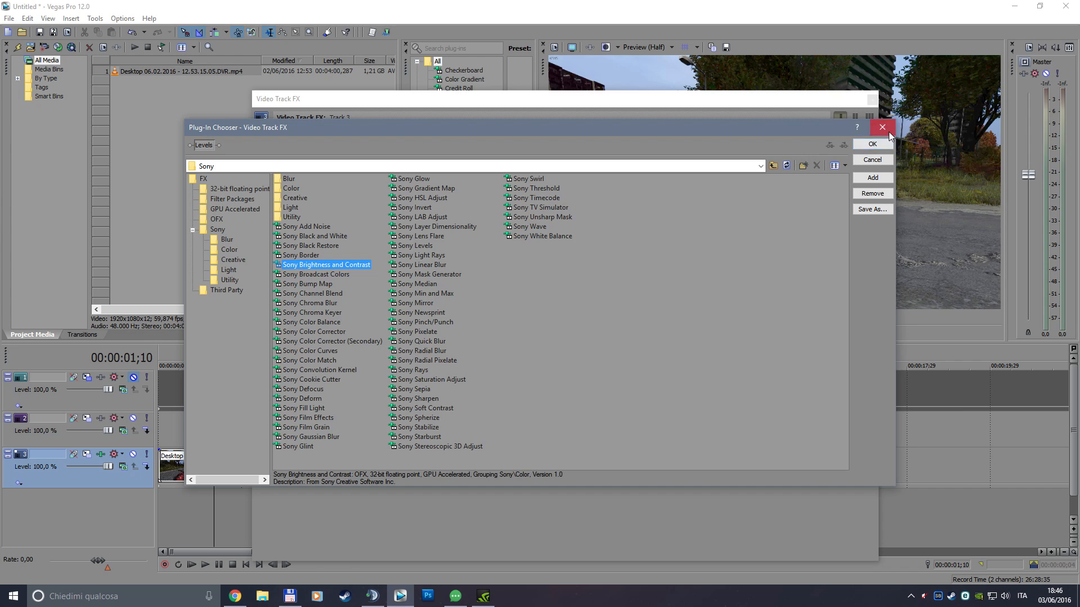
pyautogui.click(872, 143)
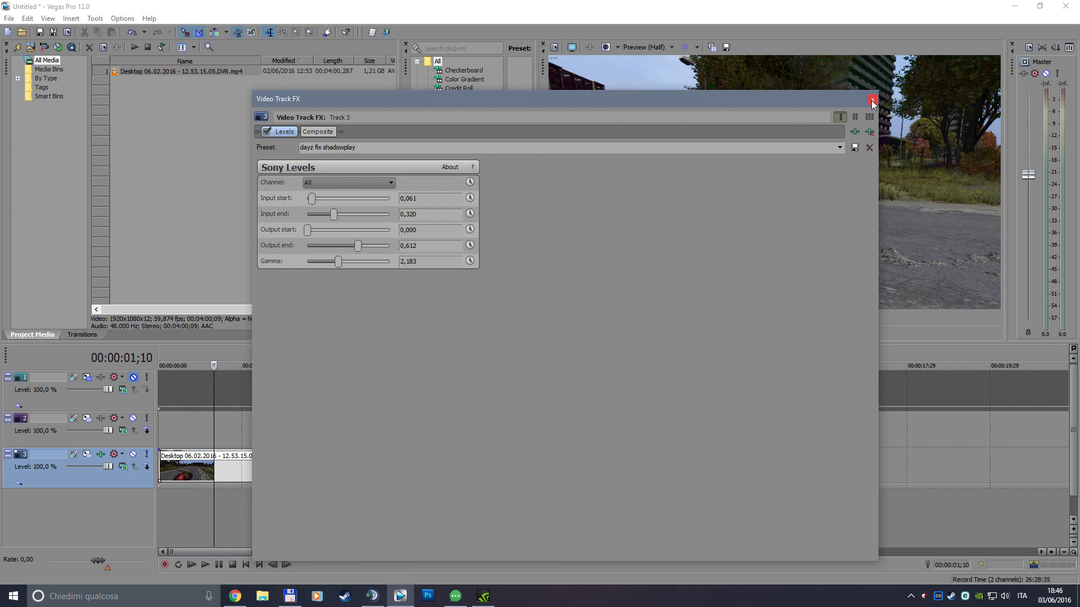
pyautogui.click(871, 100)
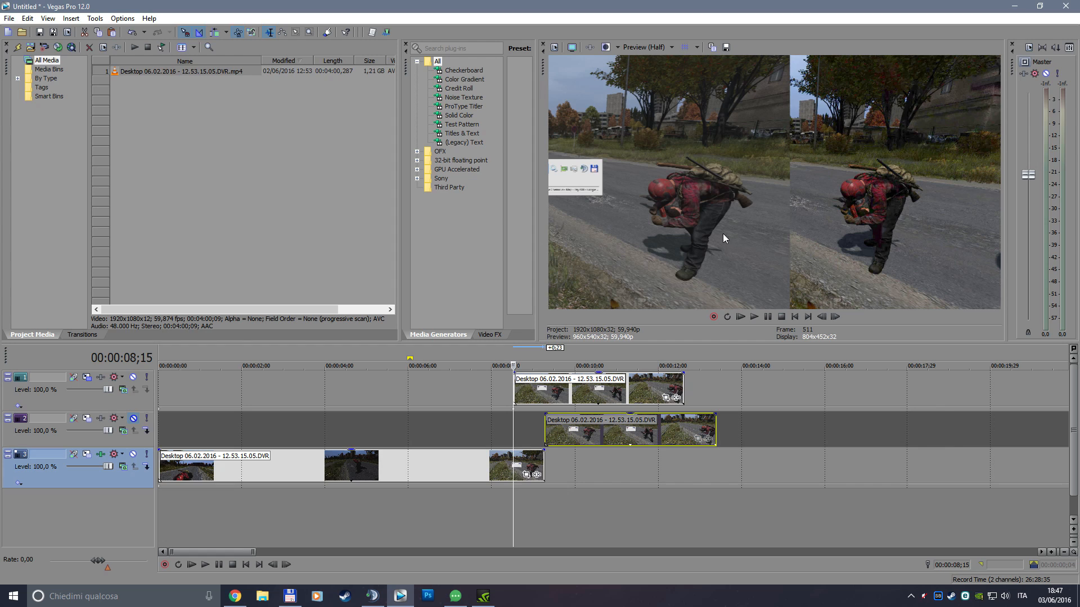
pyautogui.moveTo(300, 367)
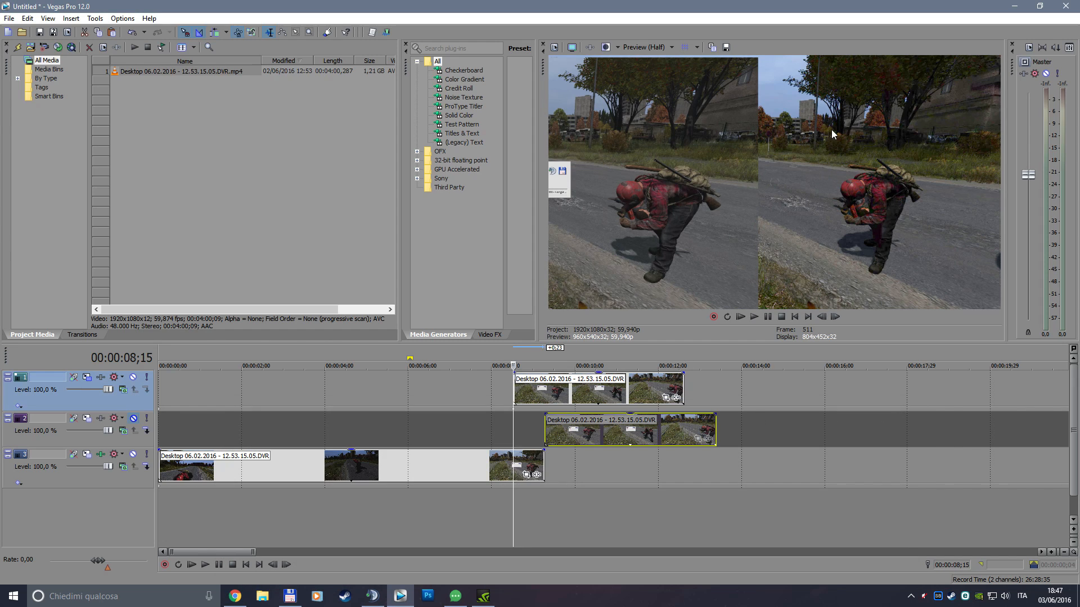
pyautogui.moveTo(837, 190)
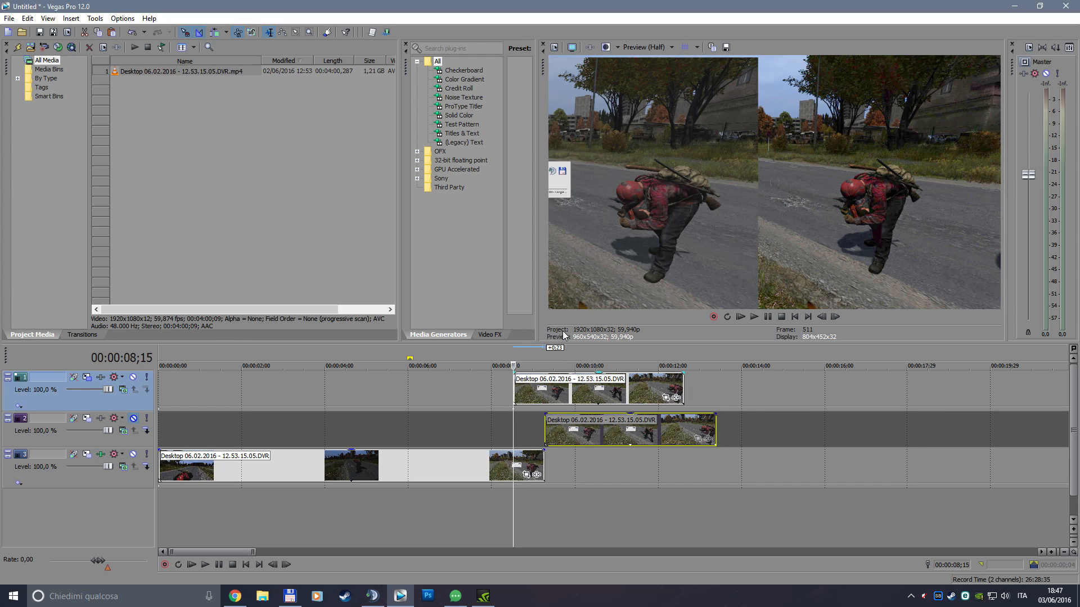
pyautogui.moveTo(275, 141)
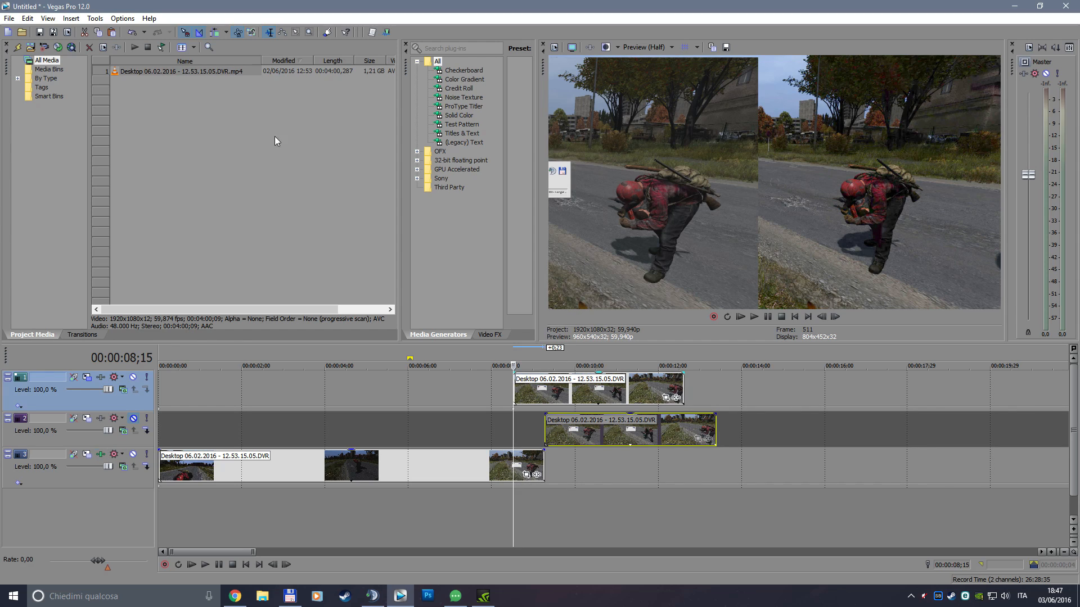